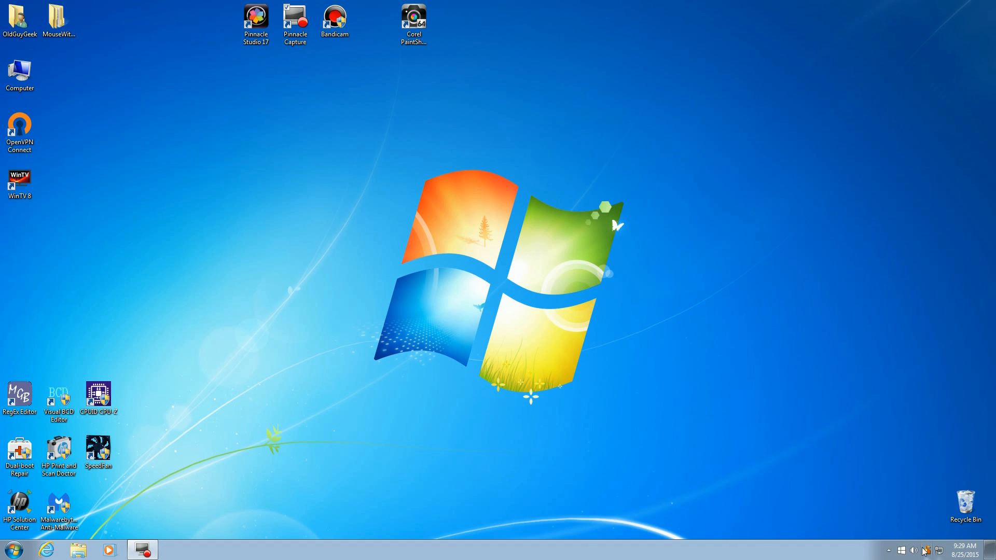
- Reveal the hidden tray icons and view the Notification Area Icons settings in Windows 8.1
click(889, 550)
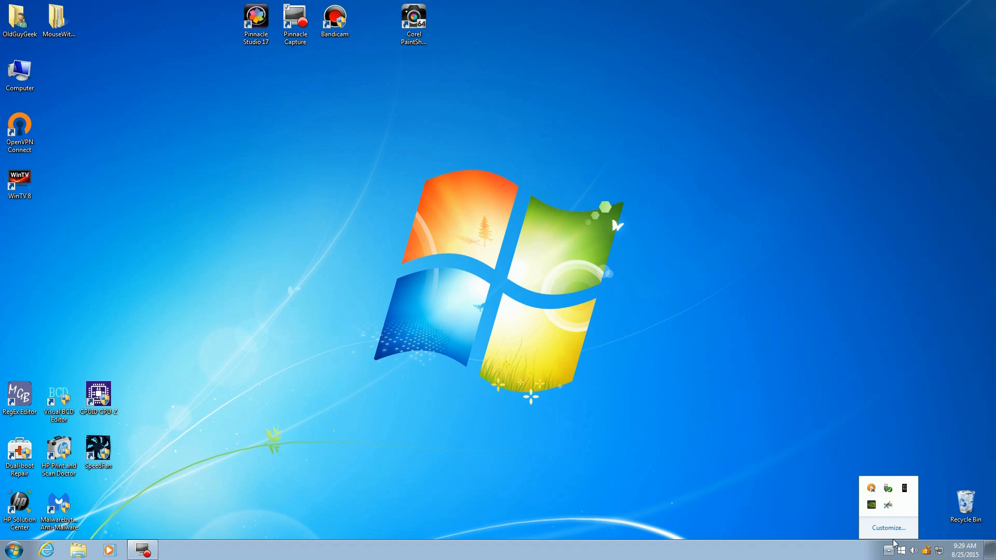
mouse_move(888, 506)
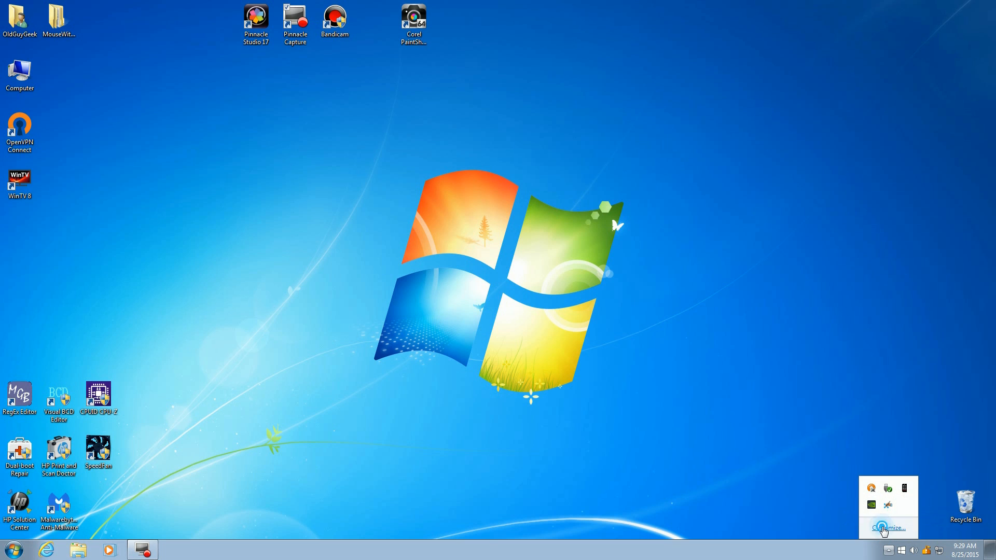
click(889, 528)
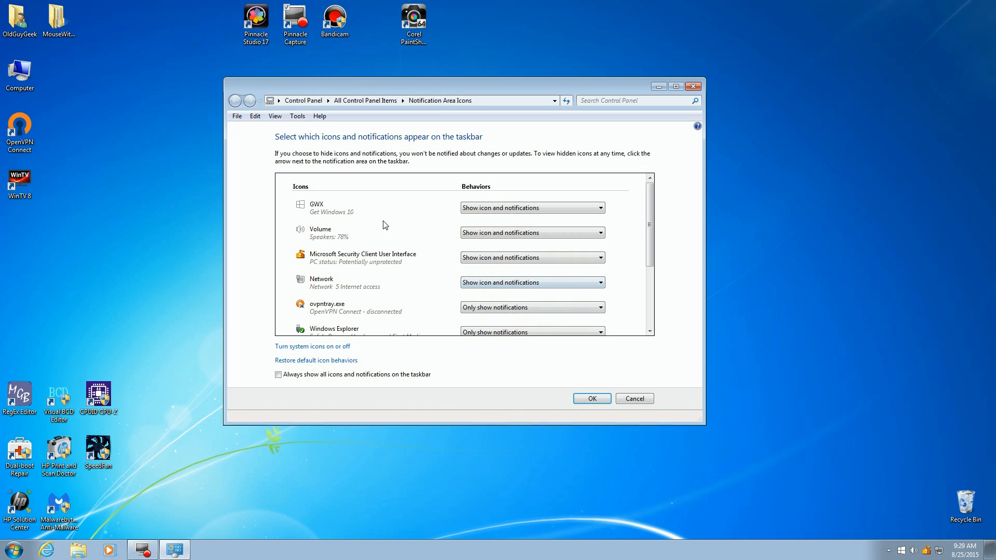
mouse_move(694, 86)
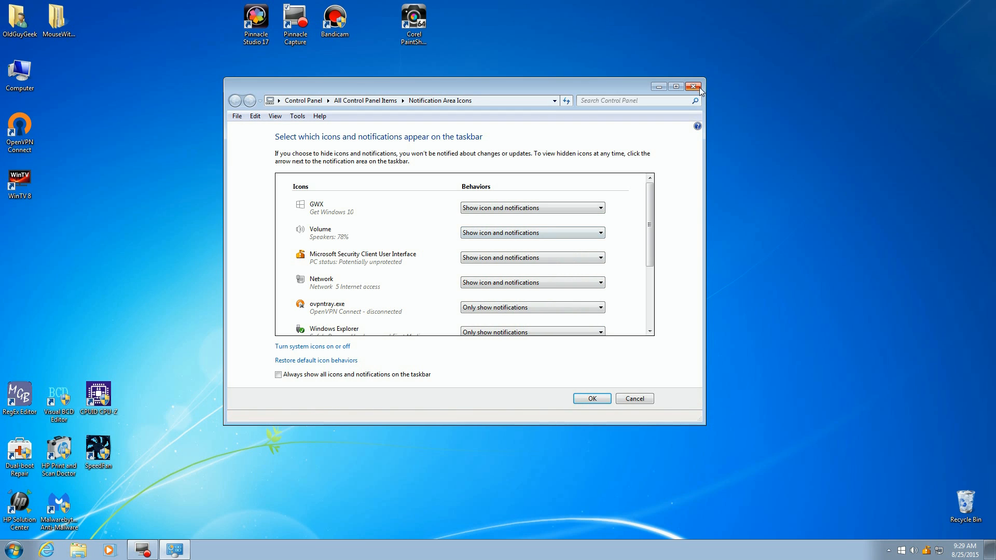
click(694, 86)
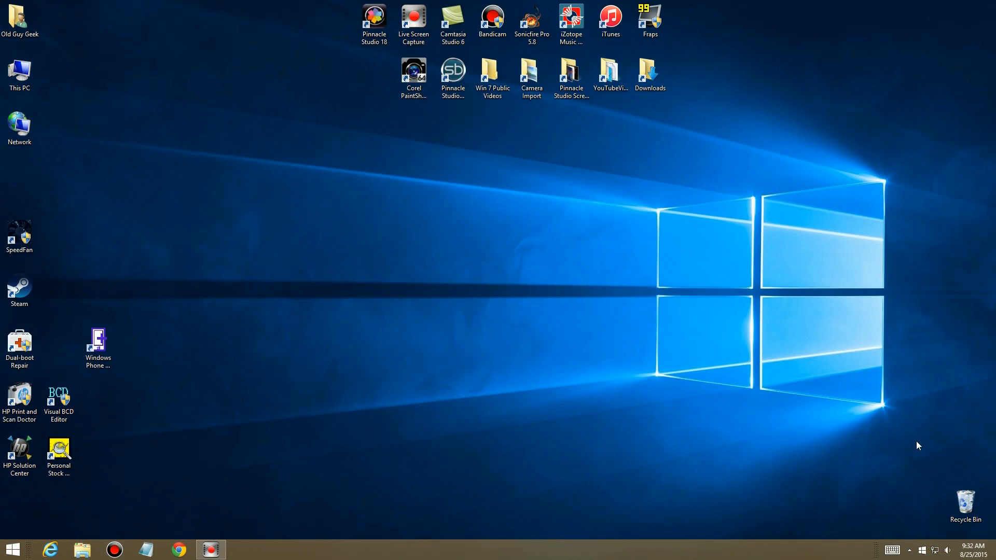
- Bring up the Notification Area Icons settings again, noting the Get Windows 10 entry, and dismiss them
click(910, 550)
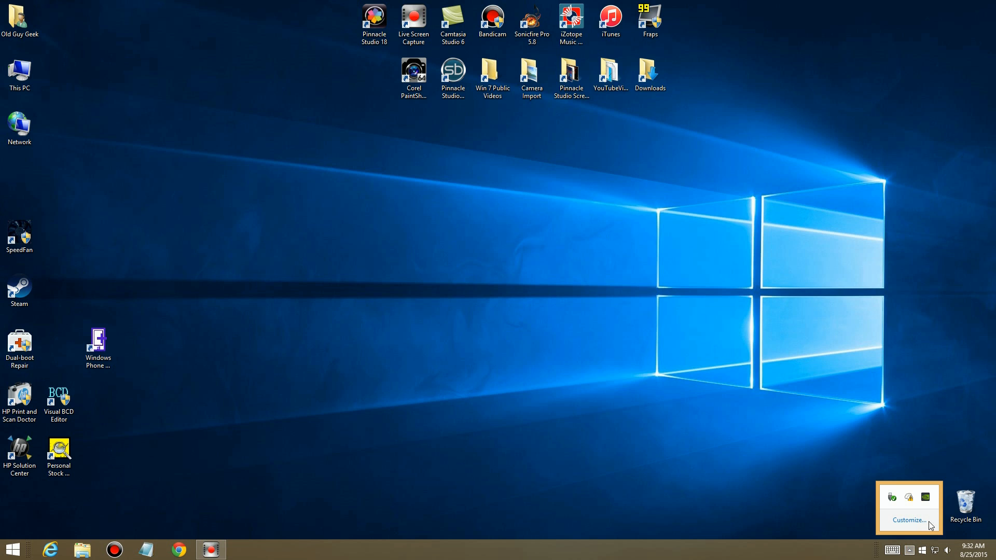
mouse_move(946, 551)
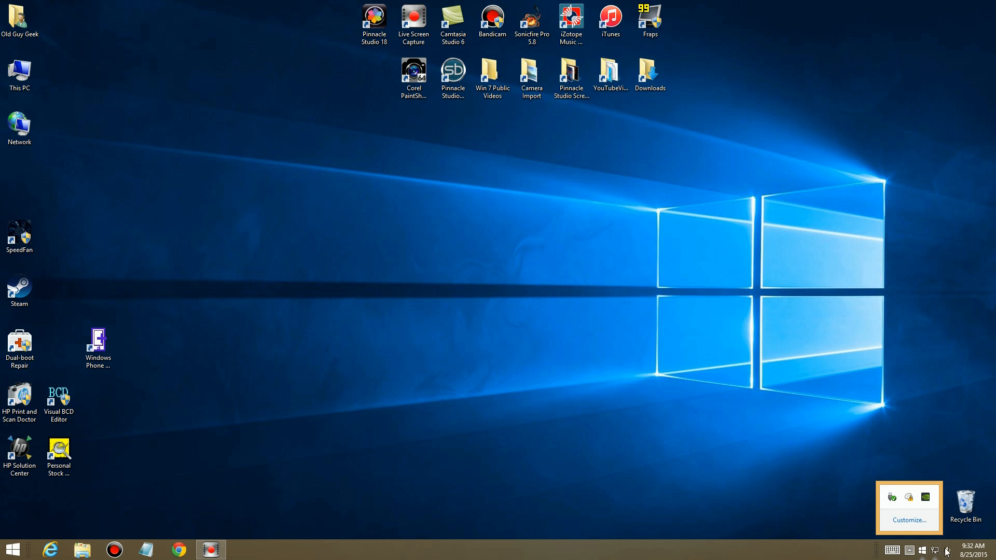
mouse_move(910, 524)
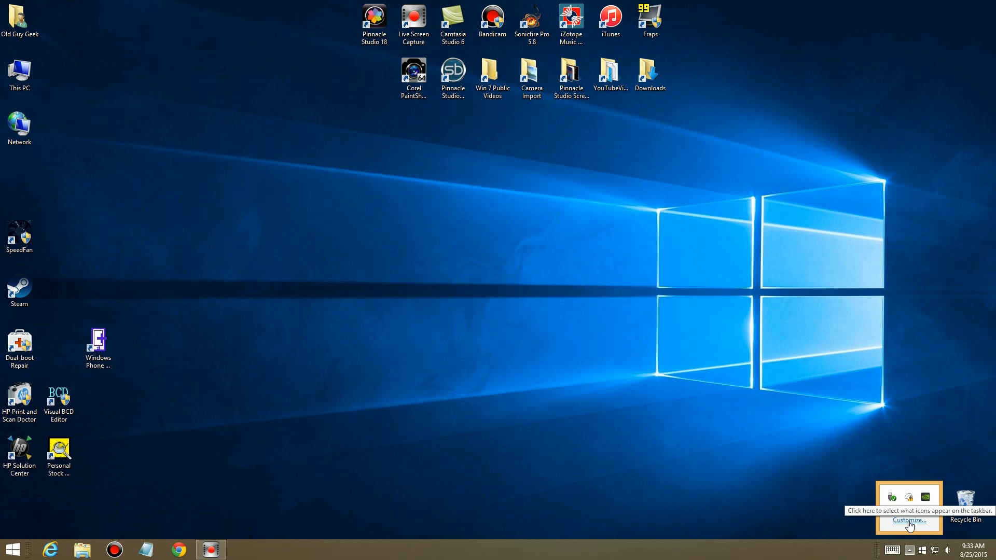
click(909, 520)
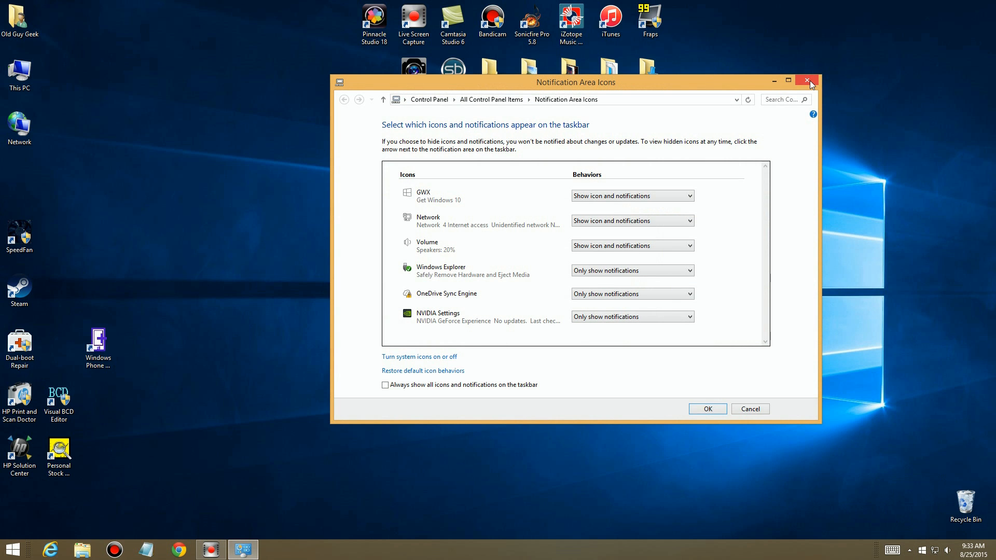
click(10, 550)
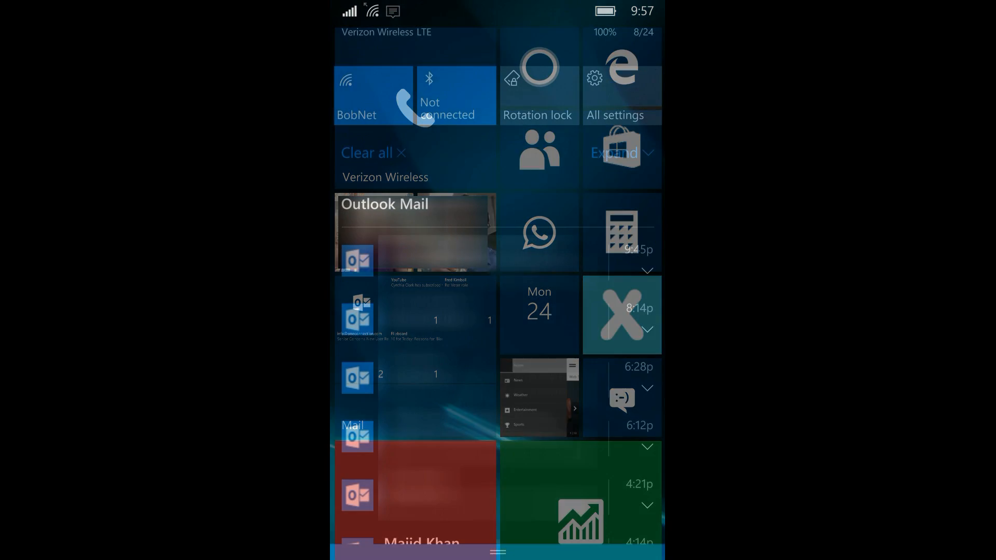
- Expand the Windows Phone action center to show the full grid of quick action tiles
click(615, 153)
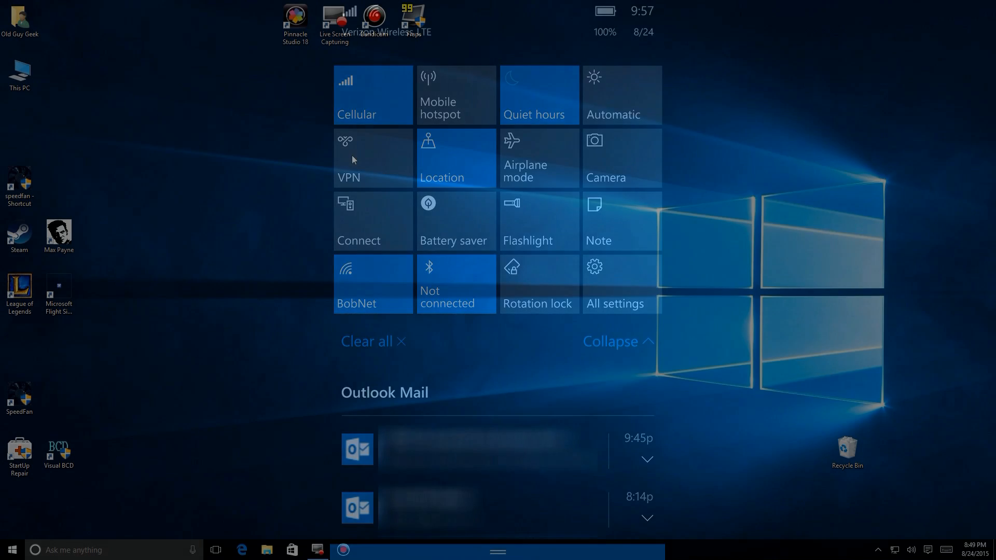
- Bring up the Windows 10 Action Center showing the startup-apps suggestion
click(379, 292)
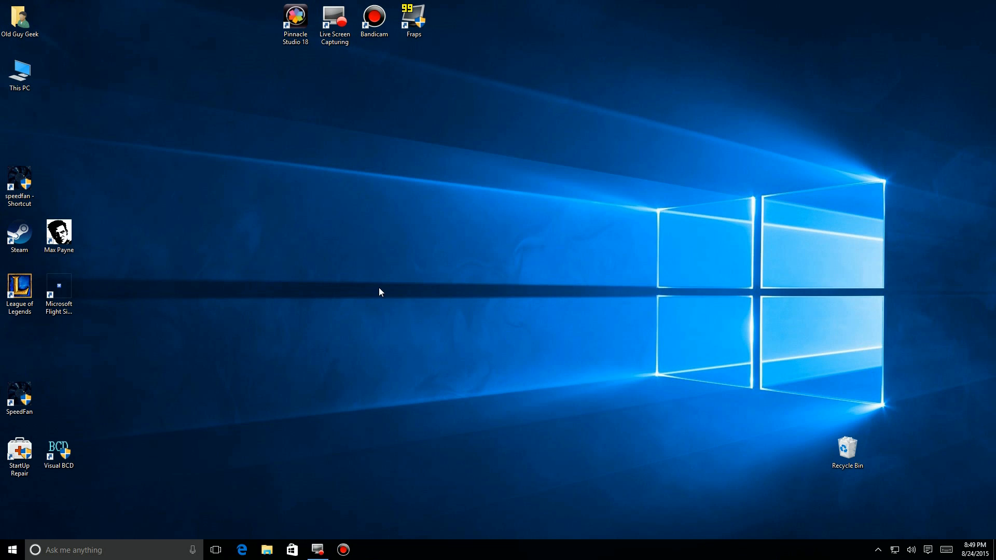
mouse_move(933, 548)
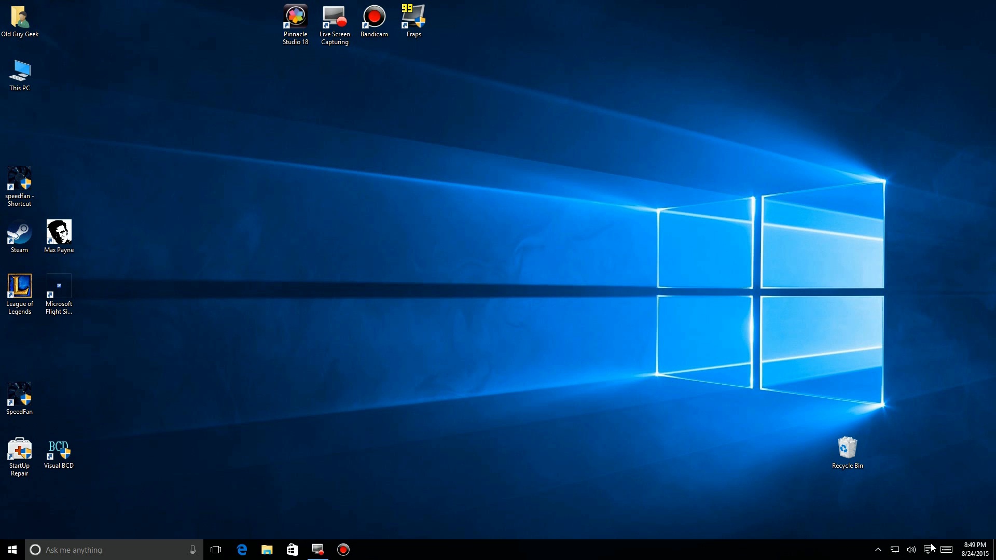
click(928, 550)
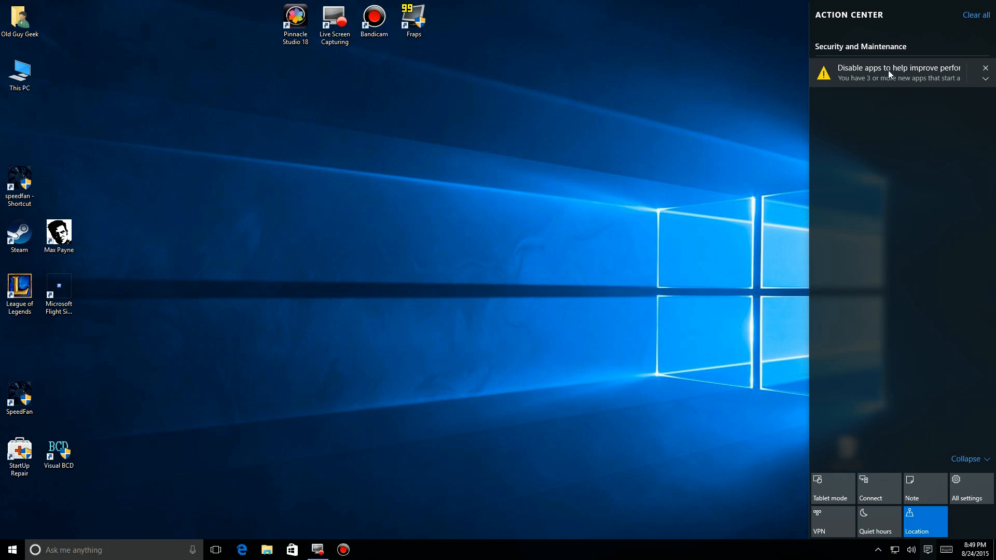
mouse_move(900, 83)
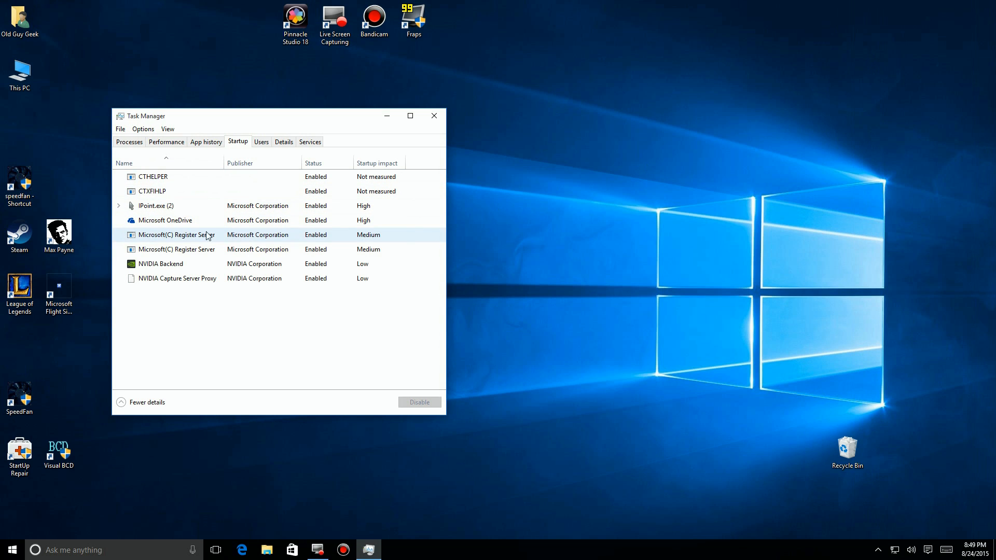
- Review the NVIDIA Capture Server Proxy entry in Task Manager's startup list and close Task Manager
click(177, 279)
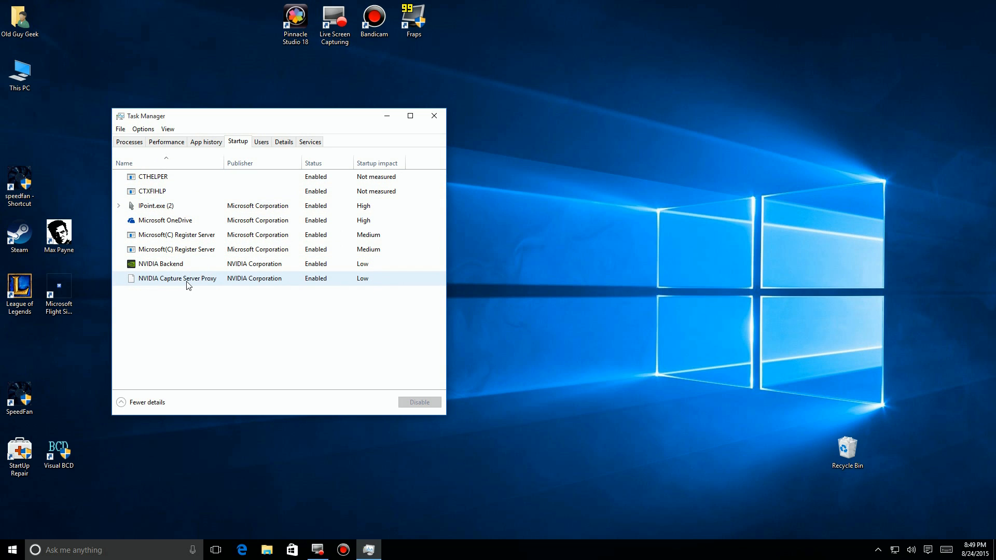
click(308, 297)
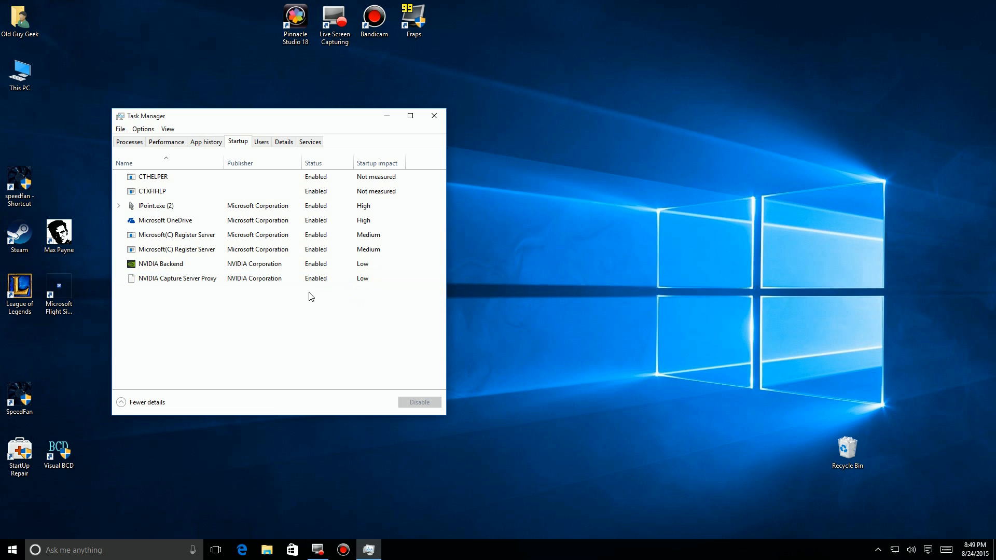
mouse_move(434, 116)
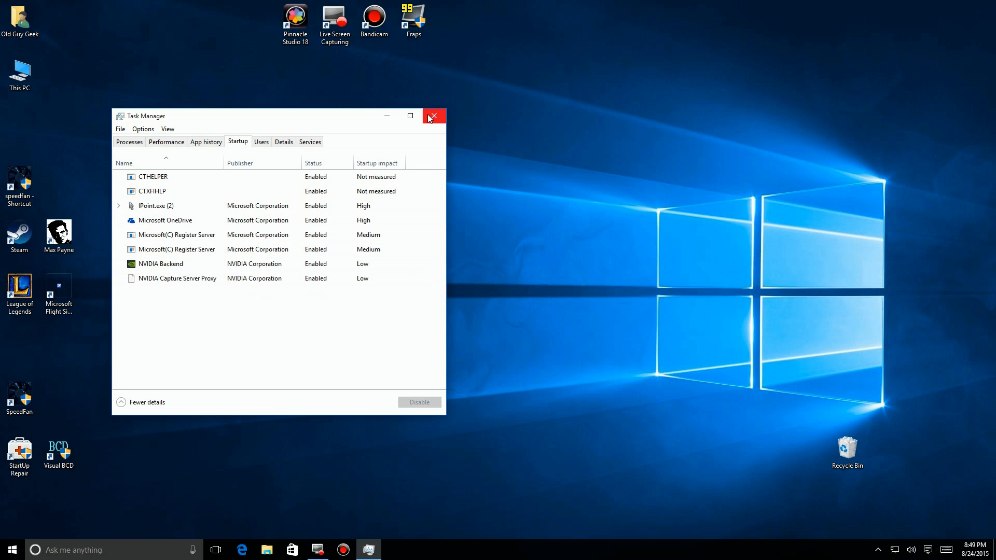
click(434, 115)
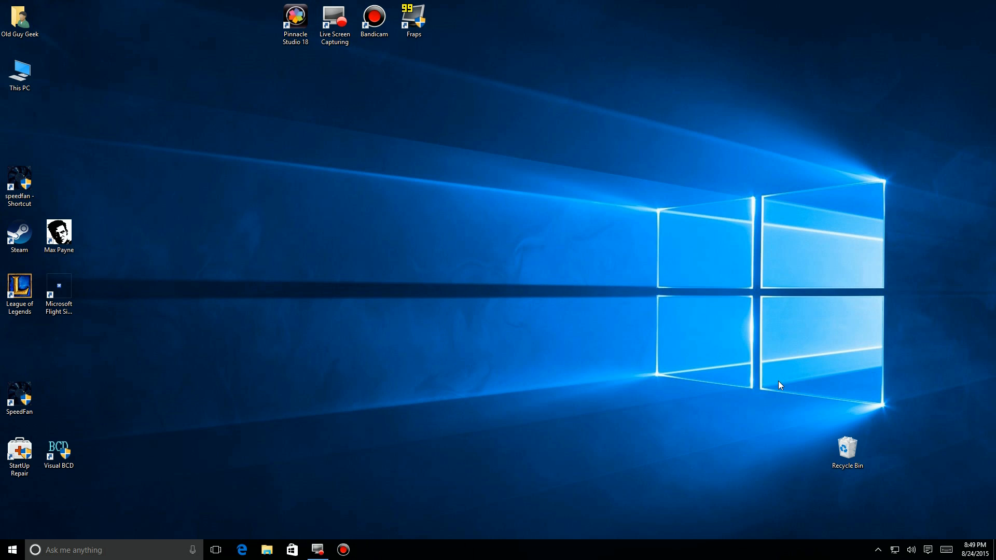
mouse_move(928, 550)
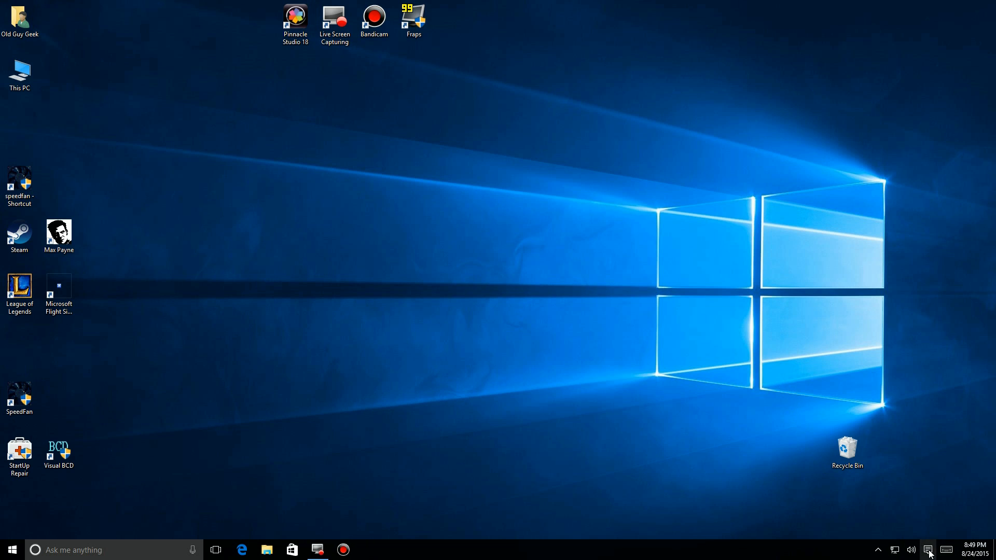
- Show the Action Center with no new notifications and its quick action tiles
click(928, 550)
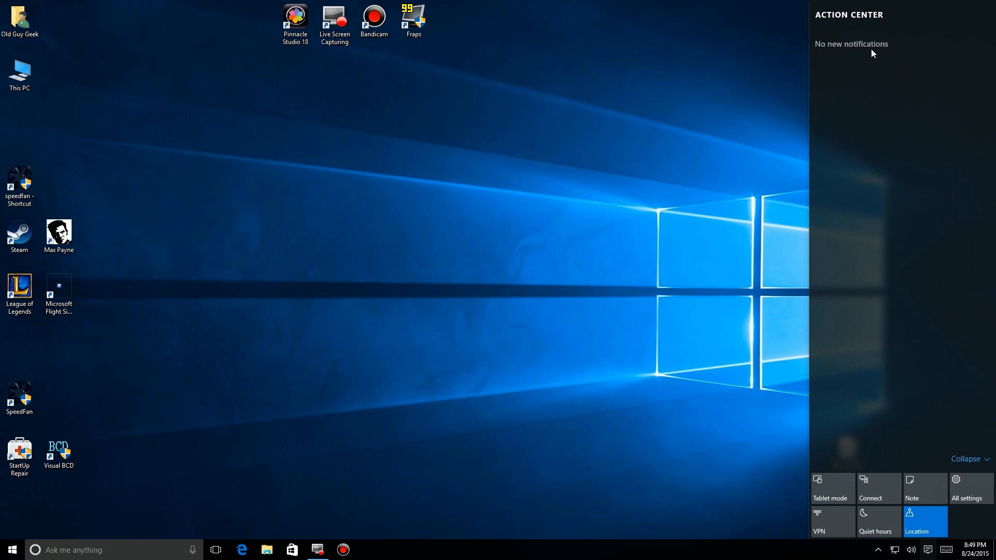
mouse_move(833, 492)
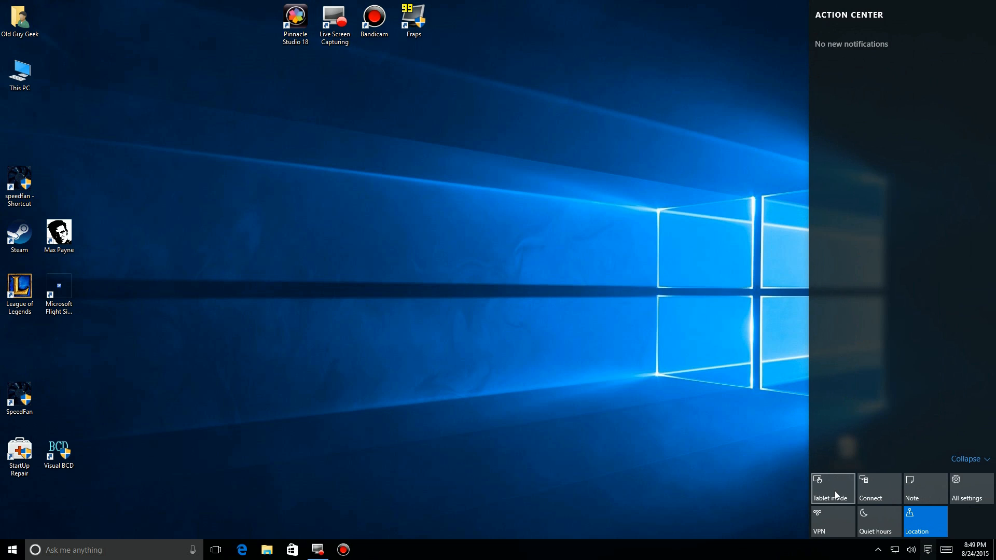
mouse_move(879, 496)
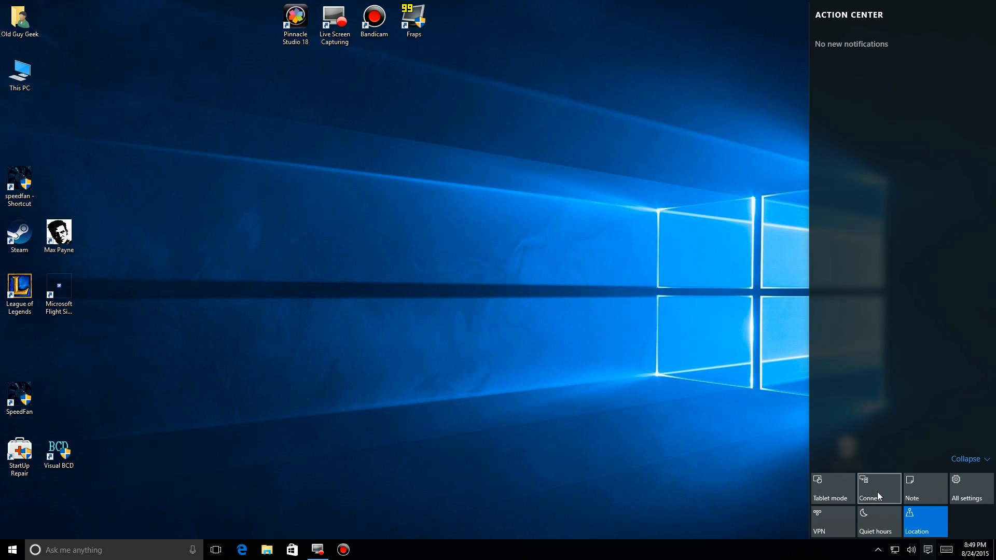
mouse_move(961, 483)
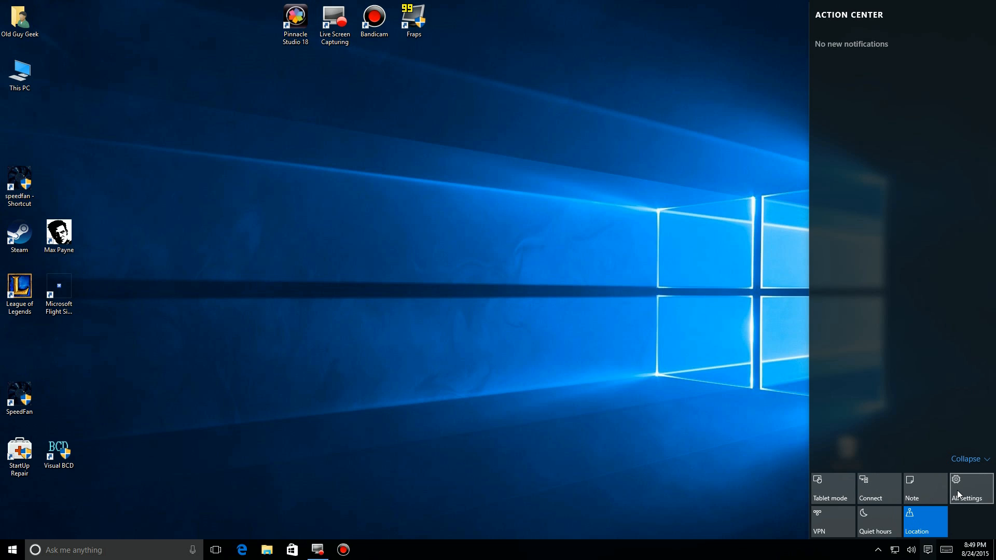
mouse_move(907, 490)
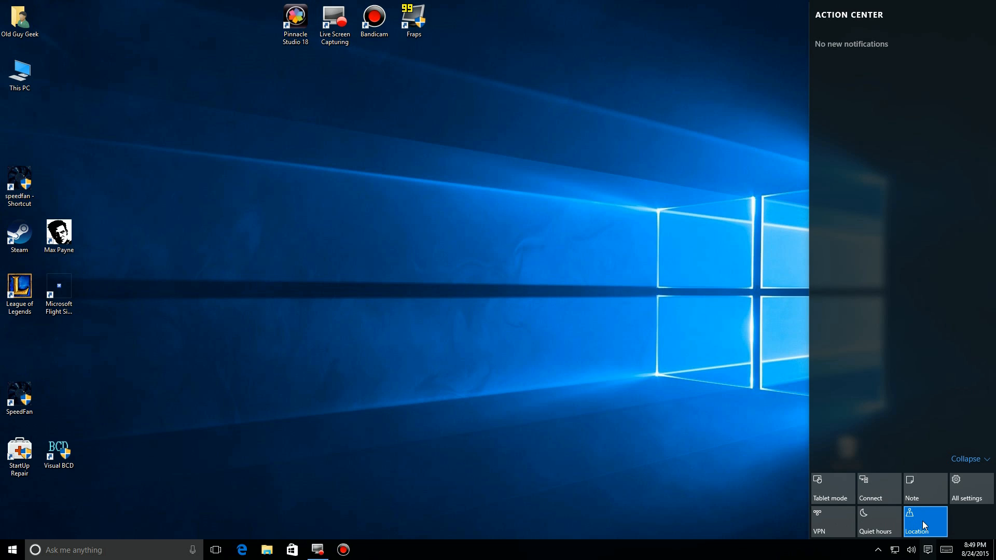
mouse_move(883, 523)
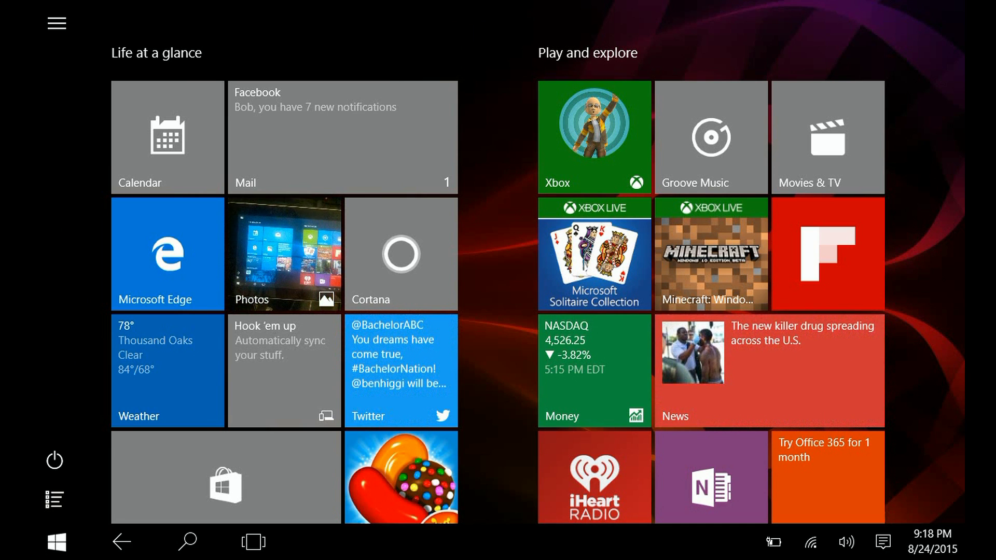
- Scroll through the tablet Action Center's mail and Office notifications and go to the Settings home page
click(947, 542)
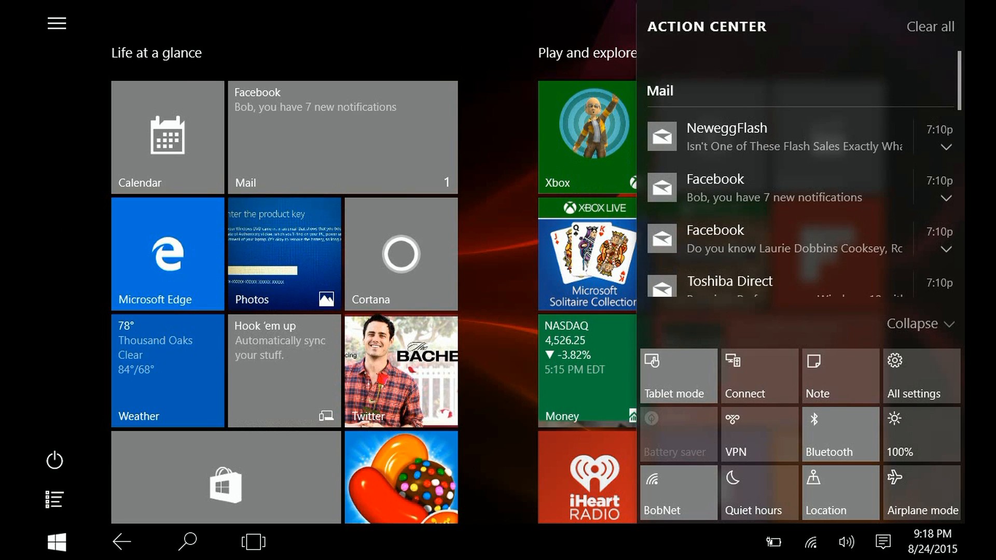
scroll(down, 3)
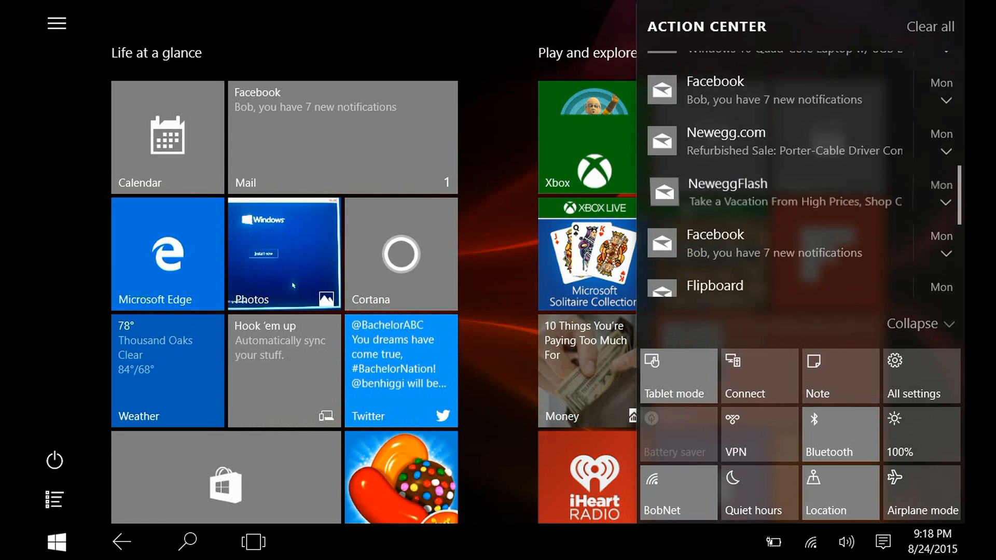
scroll(down, 3)
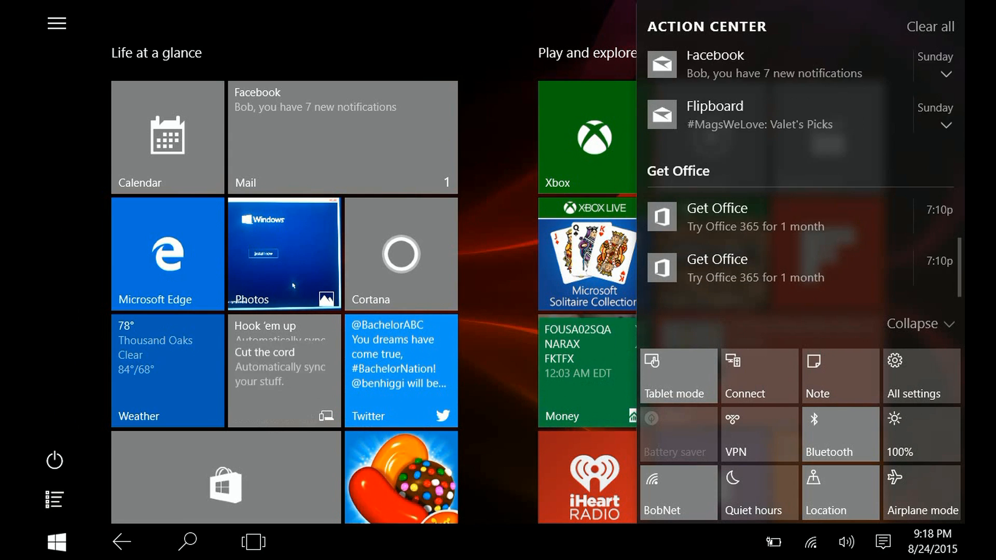
scroll(down, 3)
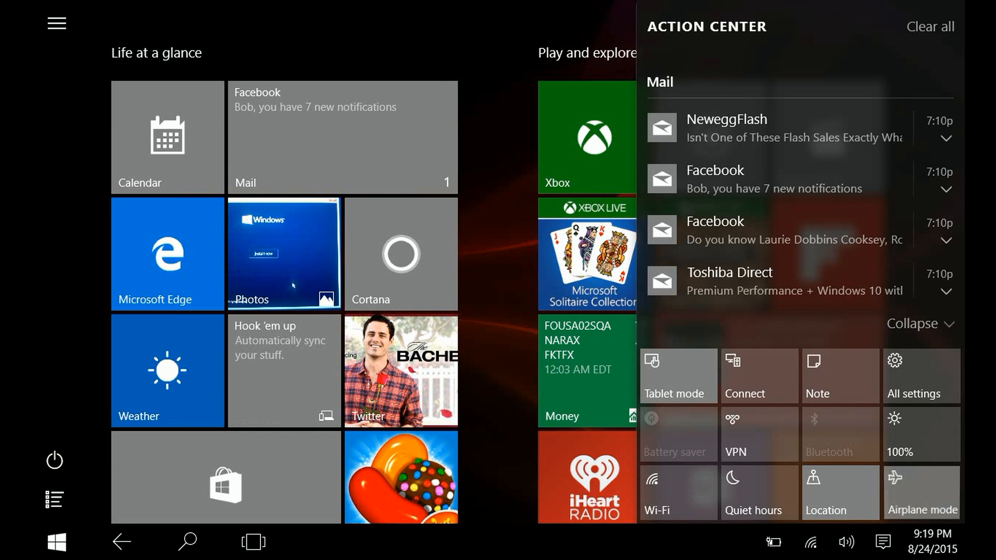
click(922, 435)
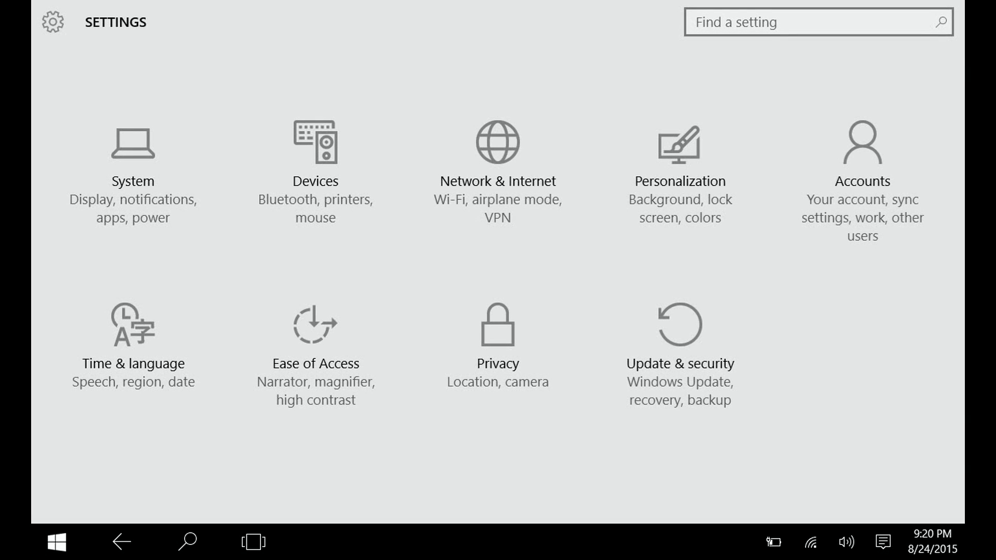
- Go back from Settings to the tablet Start screen
click(56, 543)
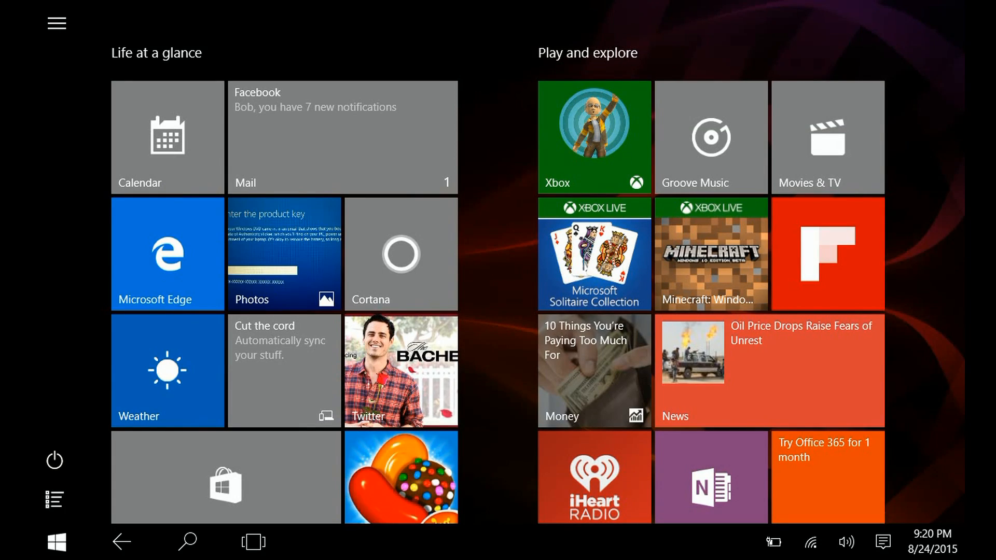